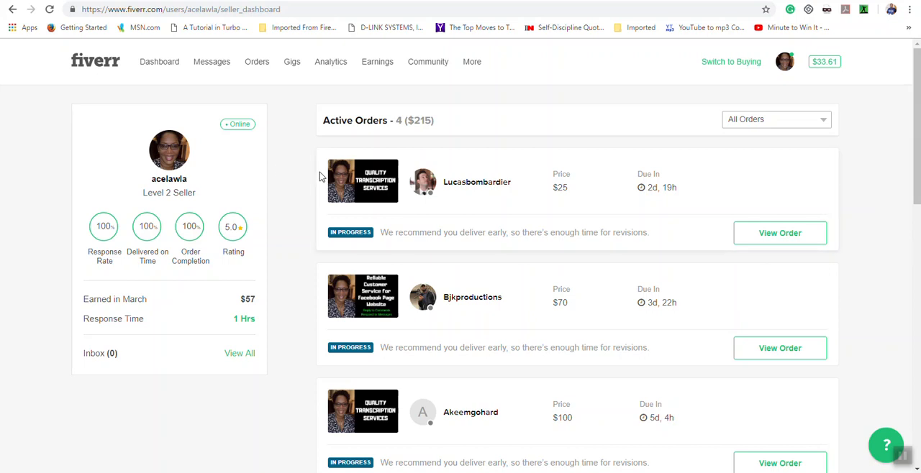
pyautogui.moveTo(104, 226)
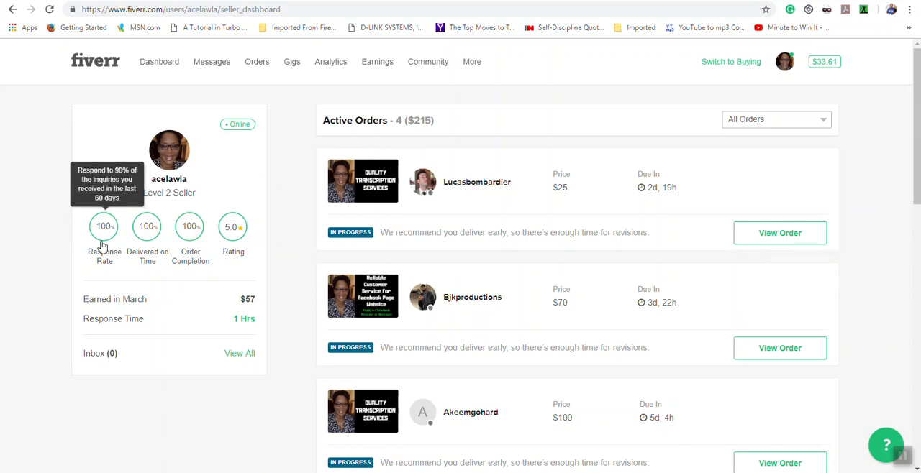
pyautogui.moveTo(152, 273)
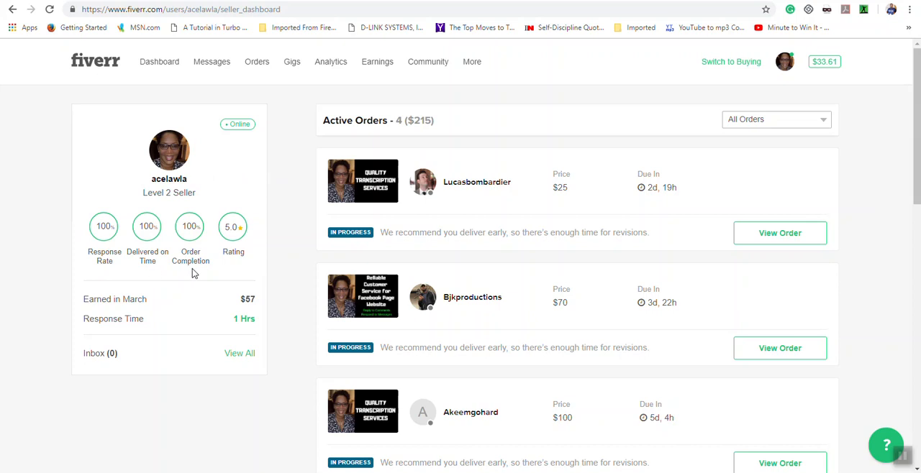
pyautogui.moveTo(241, 264)
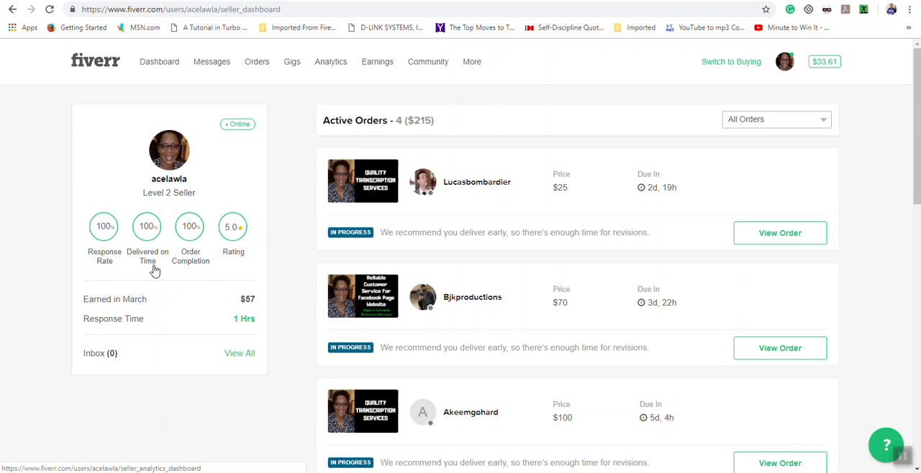
pyautogui.moveTo(190, 272)
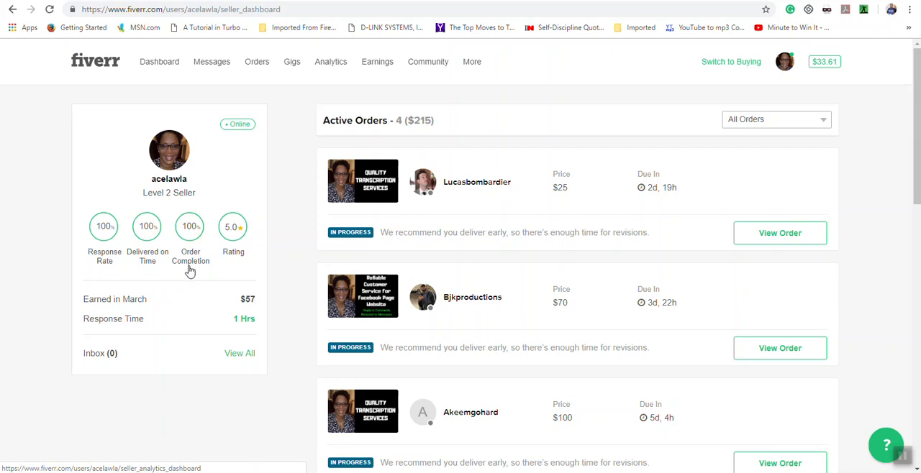
pyautogui.moveTo(200, 271)
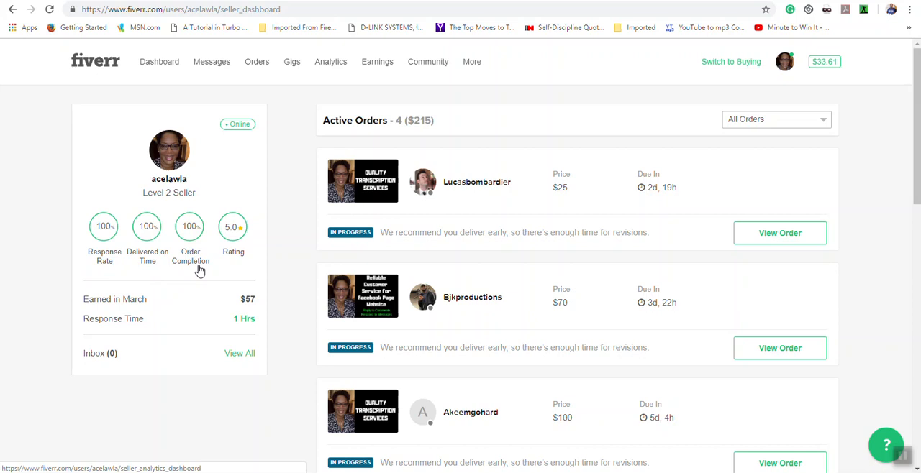
pyautogui.moveTo(240, 262)
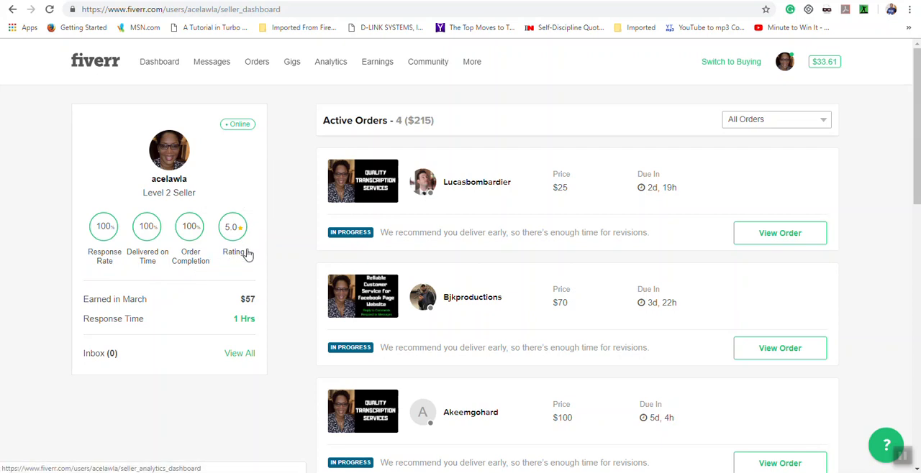
pyautogui.moveTo(261, 260)
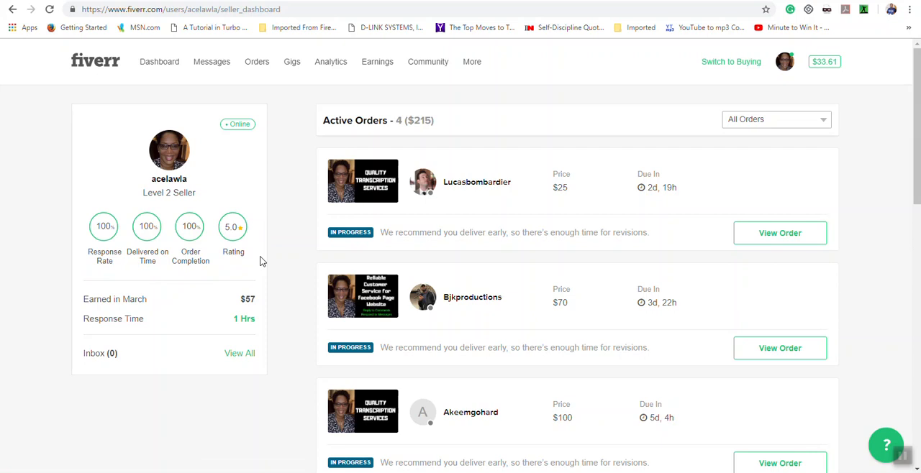
pyautogui.moveTo(259, 261)
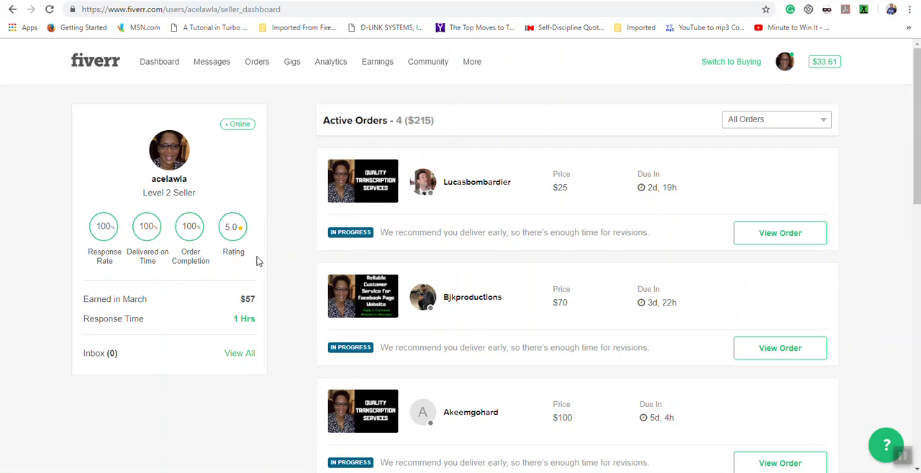
pyautogui.moveTo(94, 299)
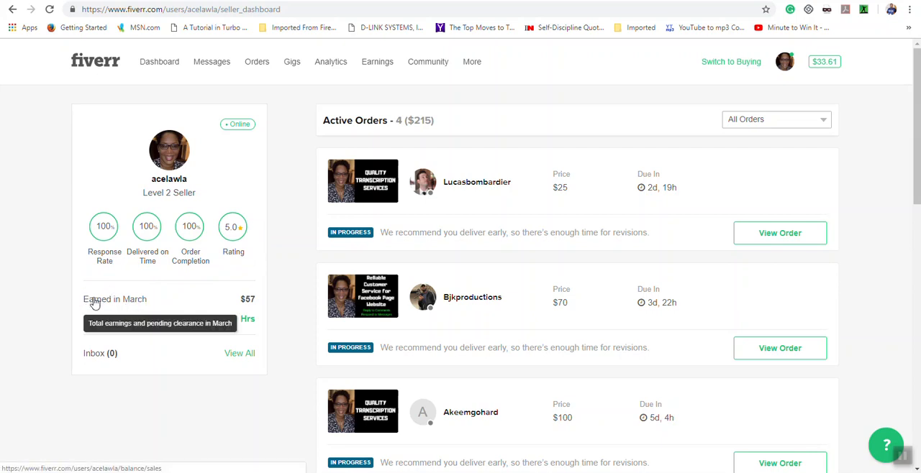
pyautogui.moveTo(104, 324)
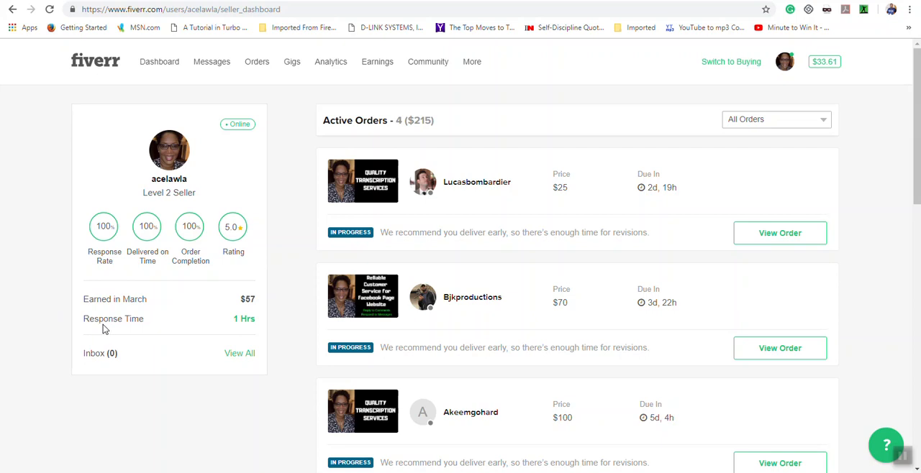
pyautogui.moveTo(233, 339)
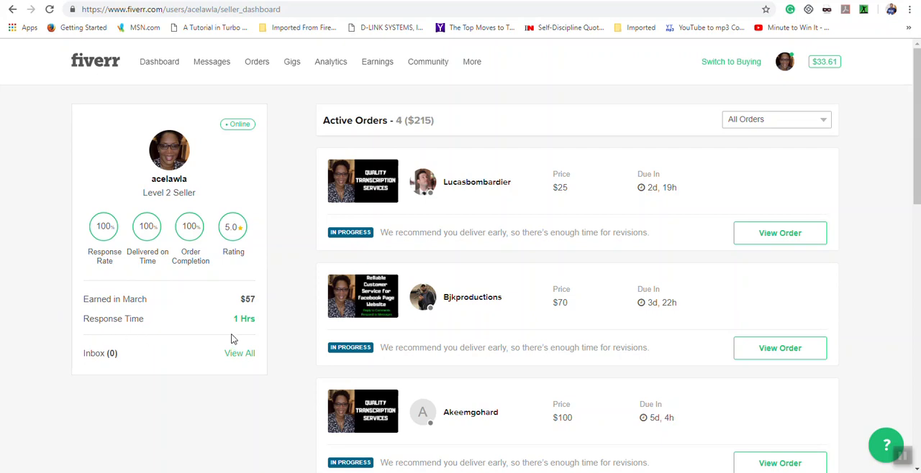
pyautogui.moveTo(33, 325)
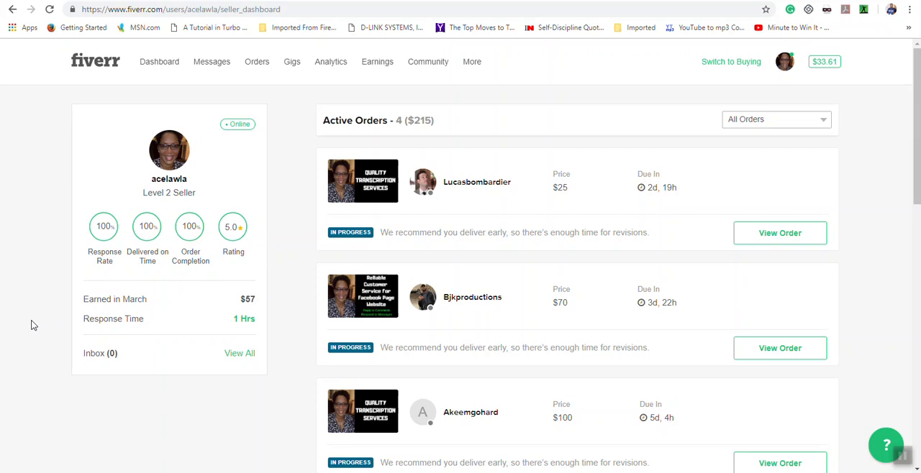
pyautogui.moveTo(58, 263)
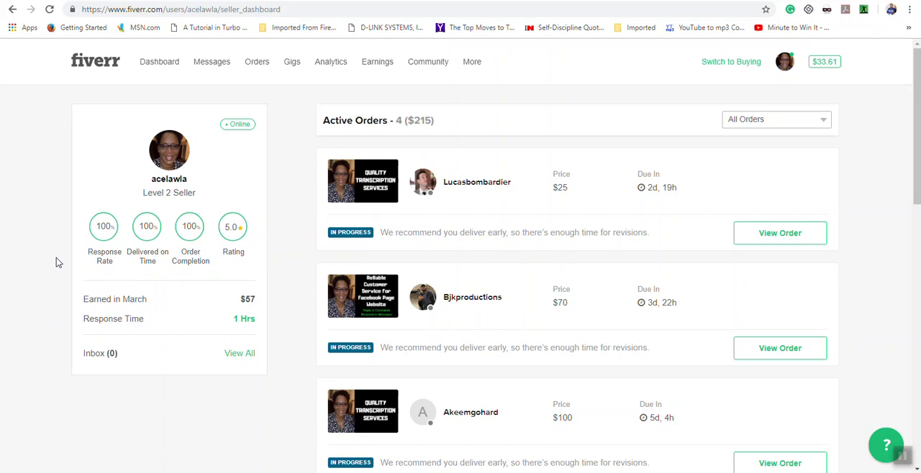
pyautogui.moveTo(84, 271)
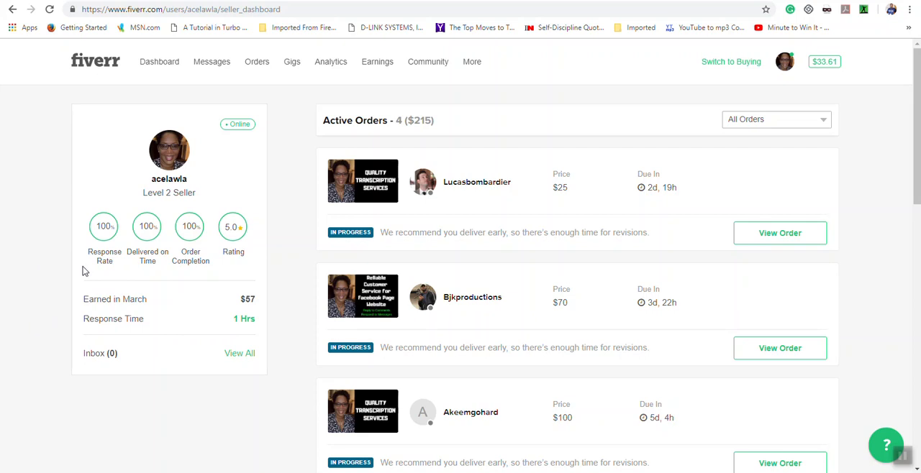
pyautogui.moveTo(76, 276)
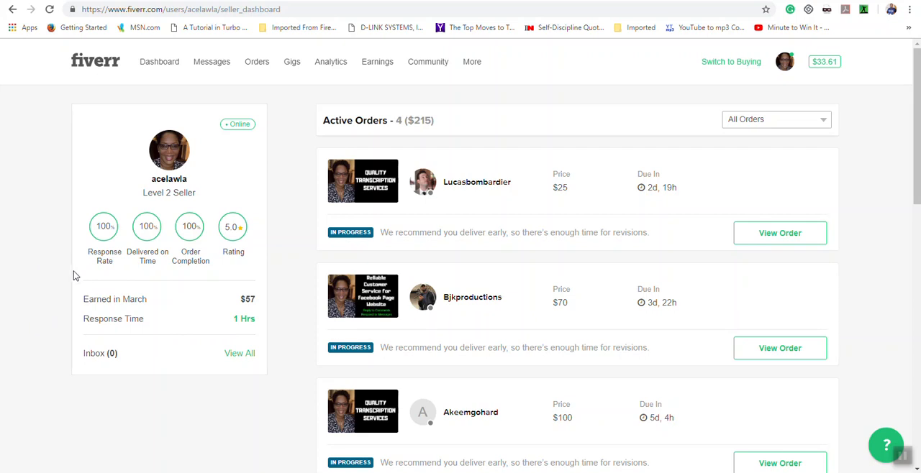
pyautogui.moveTo(505, 136)
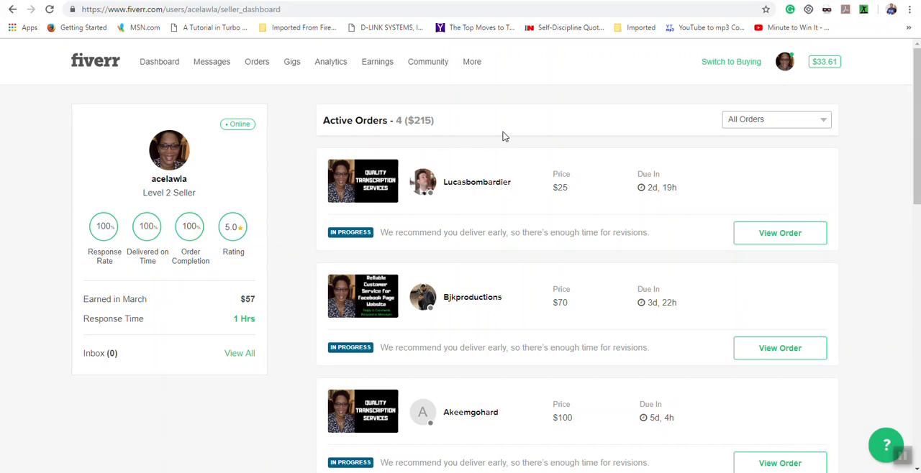
pyautogui.moveTo(527, 150)
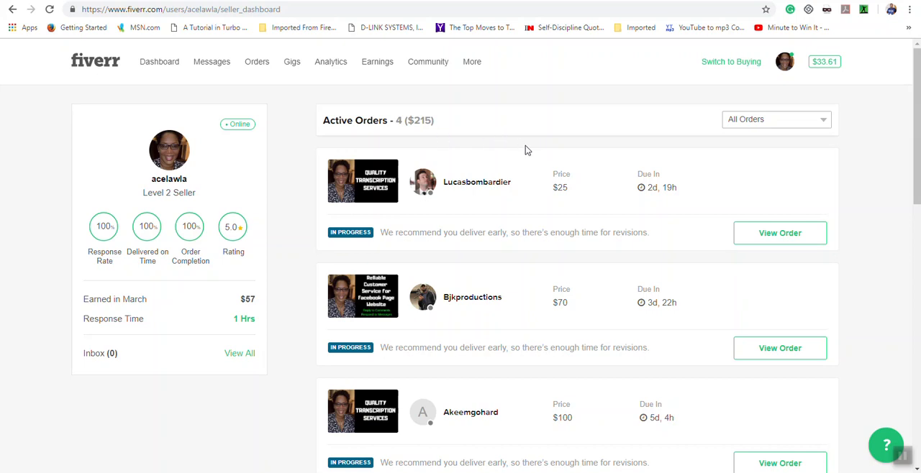
pyautogui.scroll(-3)
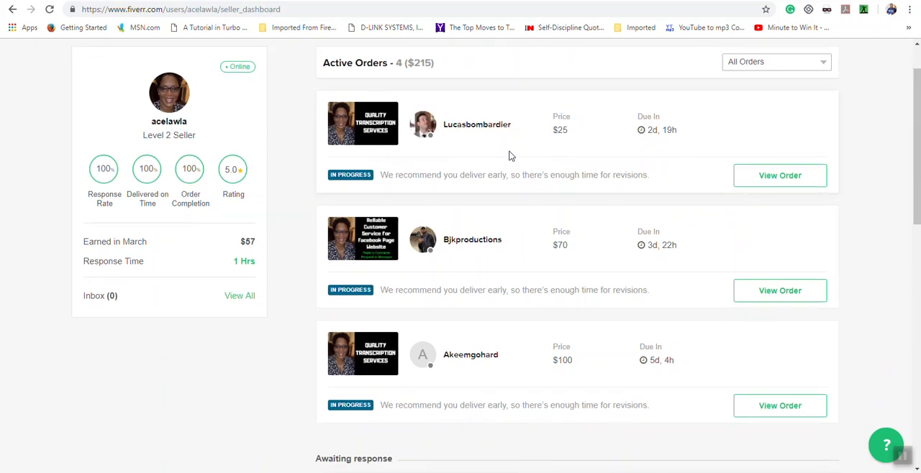
pyautogui.scroll(-3)
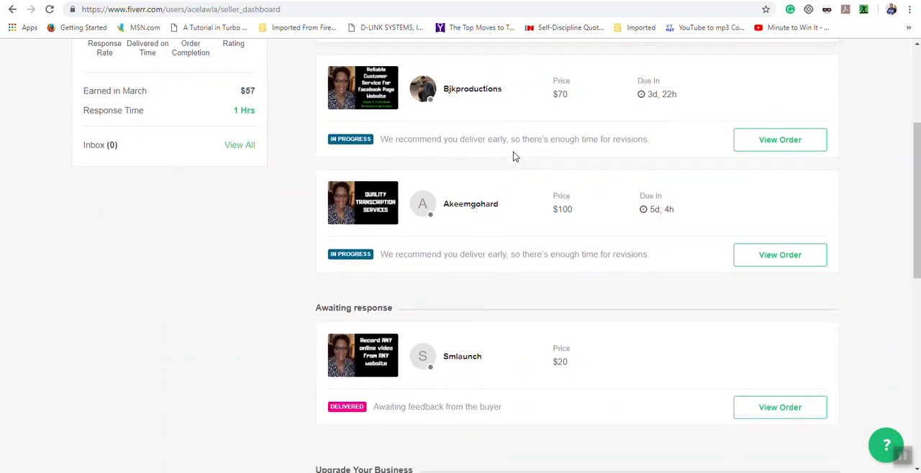
pyautogui.scroll(-3)
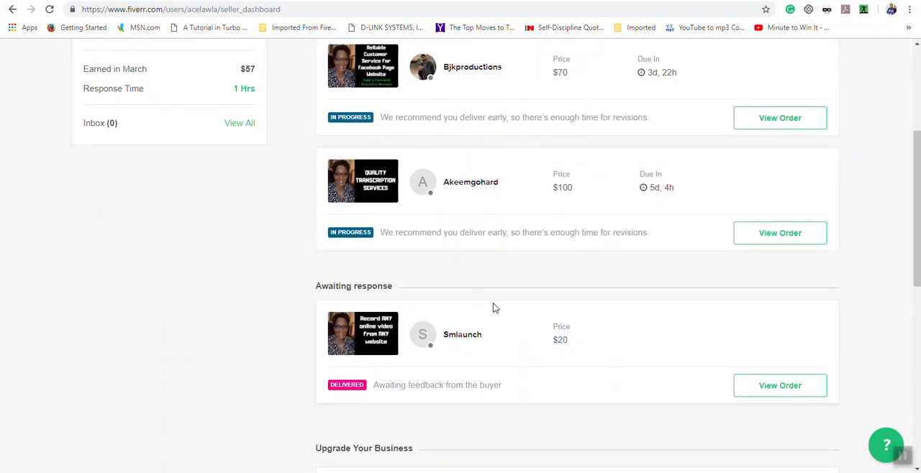
pyautogui.moveTo(494, 294)
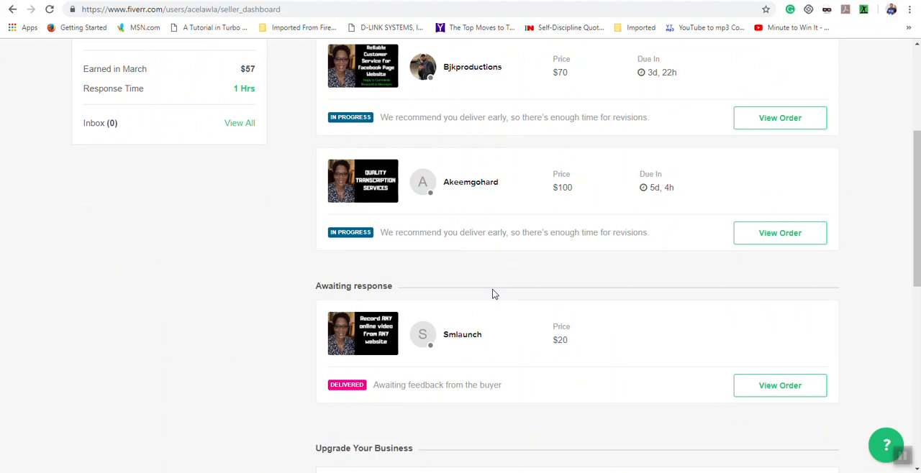